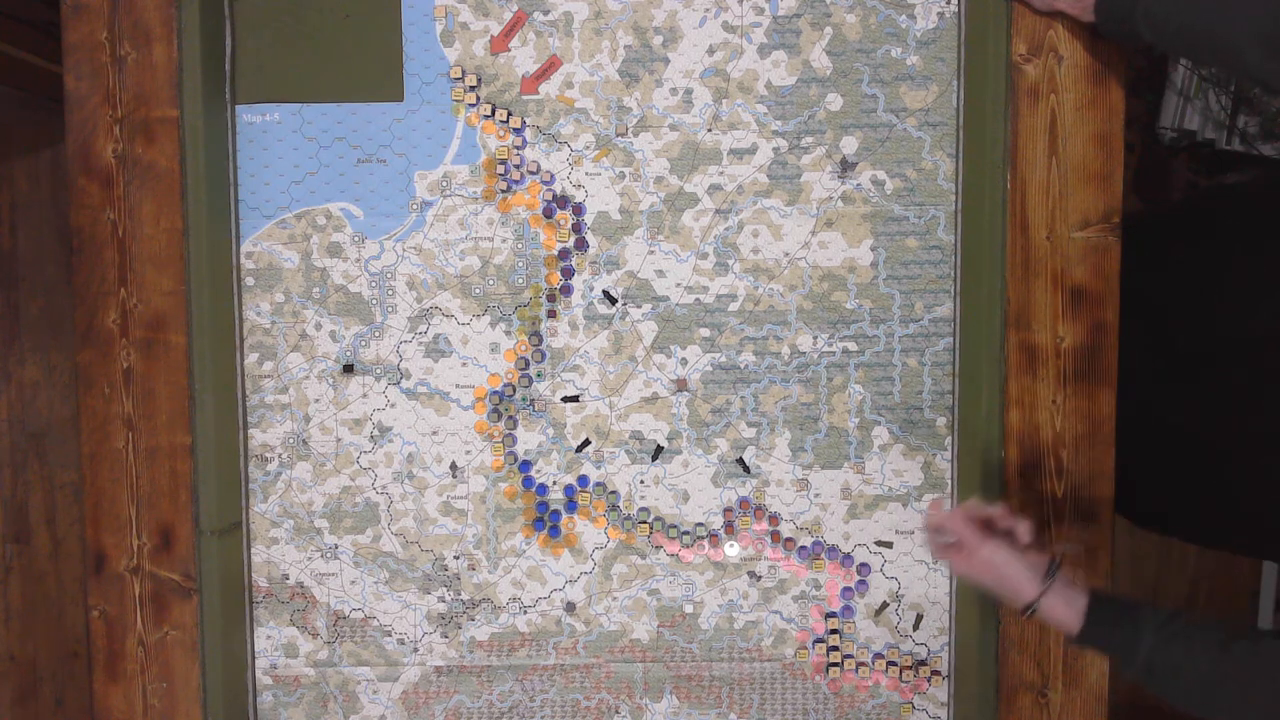
pyautogui.moveTo(960, 560)
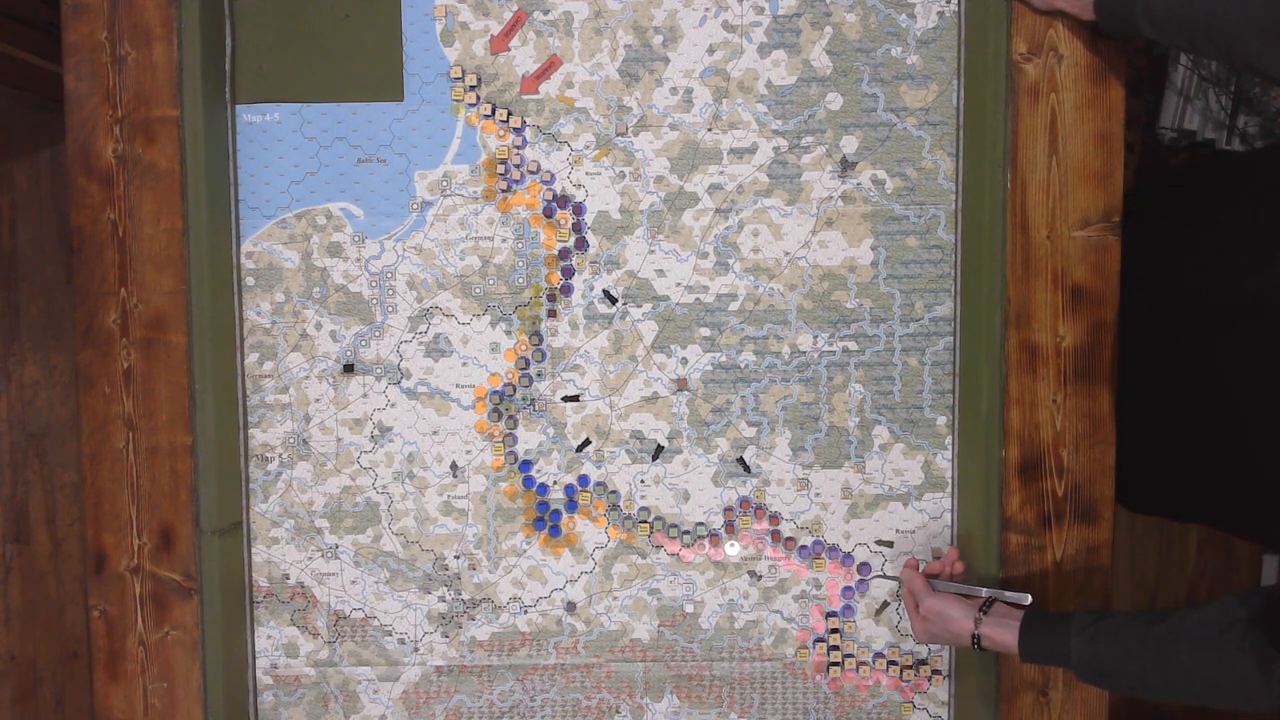